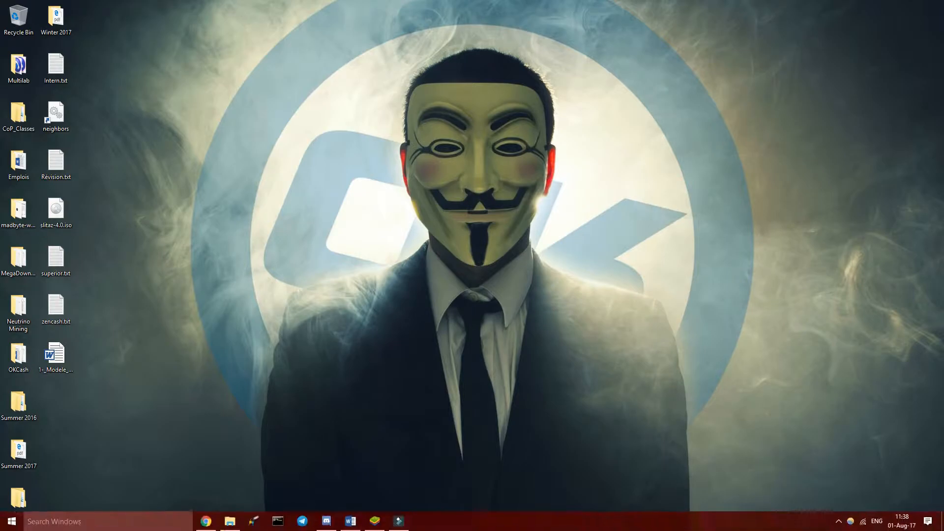
Step: Bring BlueStacks forward and go to its home screen of installed apps
click(374, 522)
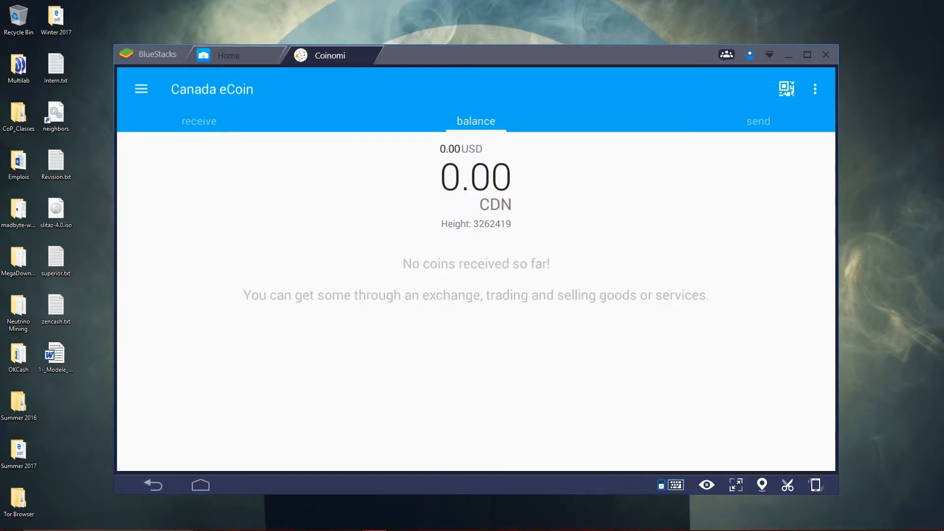
click(227, 55)
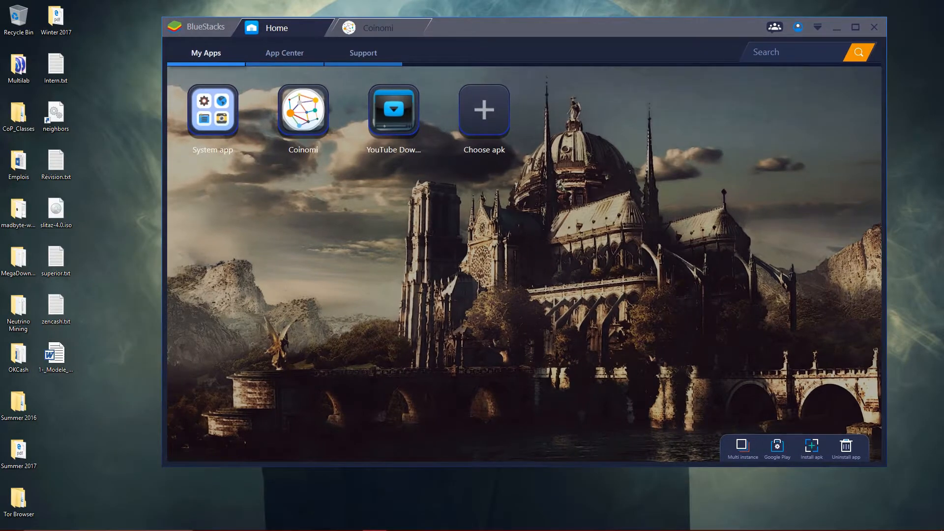
mouse_move(380, 28)
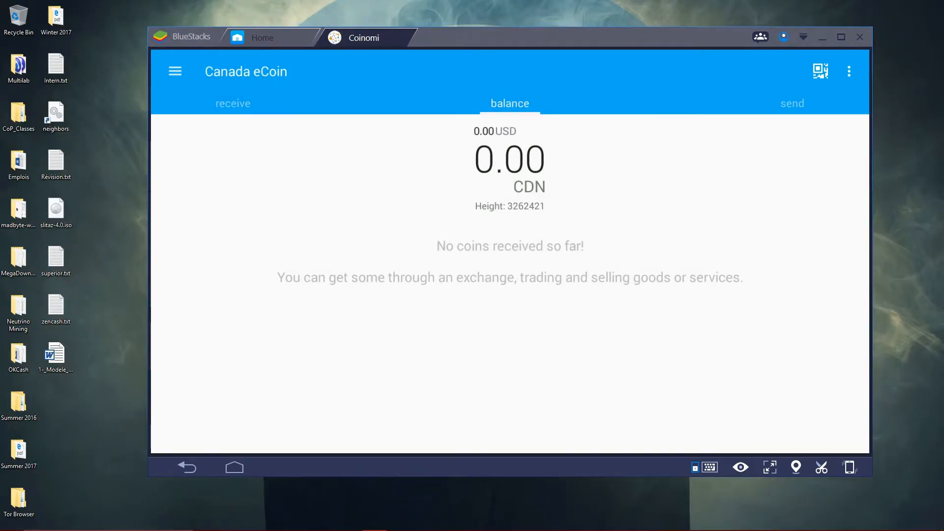
Step: Show the Canada eCoin wallet's overflow menu with refresh, sweep wallet and settings
click(849, 70)
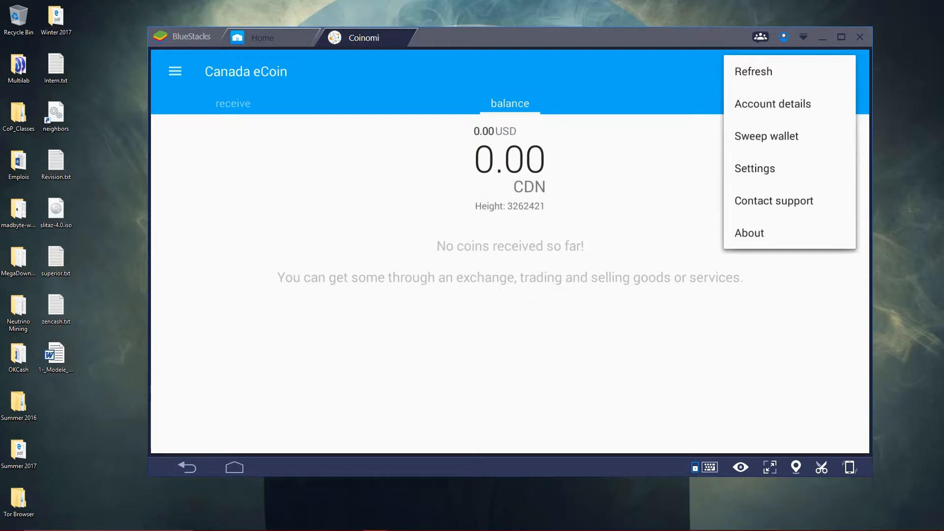
Step: Start Sweep wallet to reach the private key prompt, then bring Discord to the front
click(766, 136)
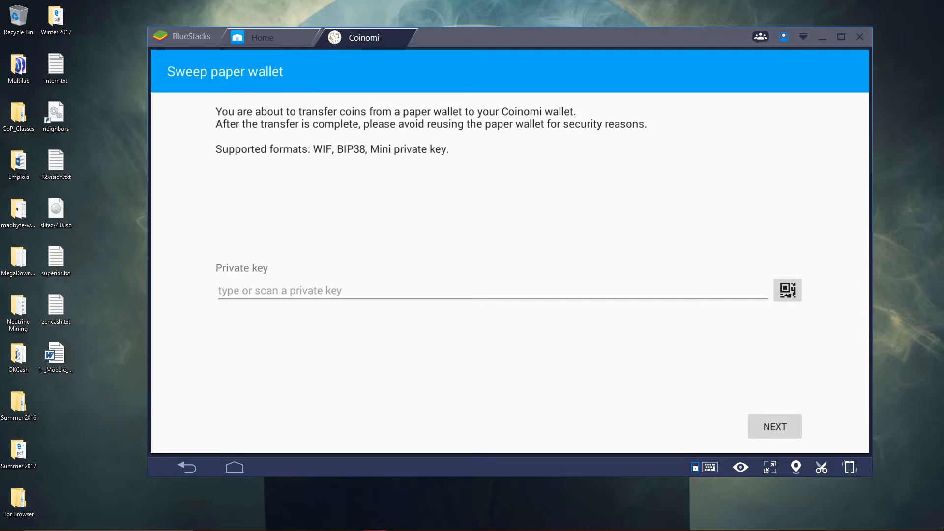
click(787, 289)
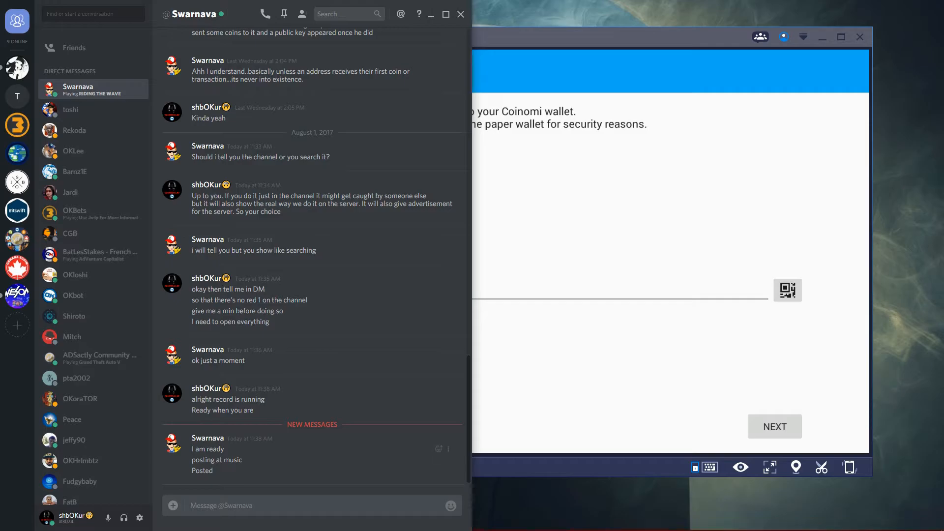
mouse_move(93, 233)
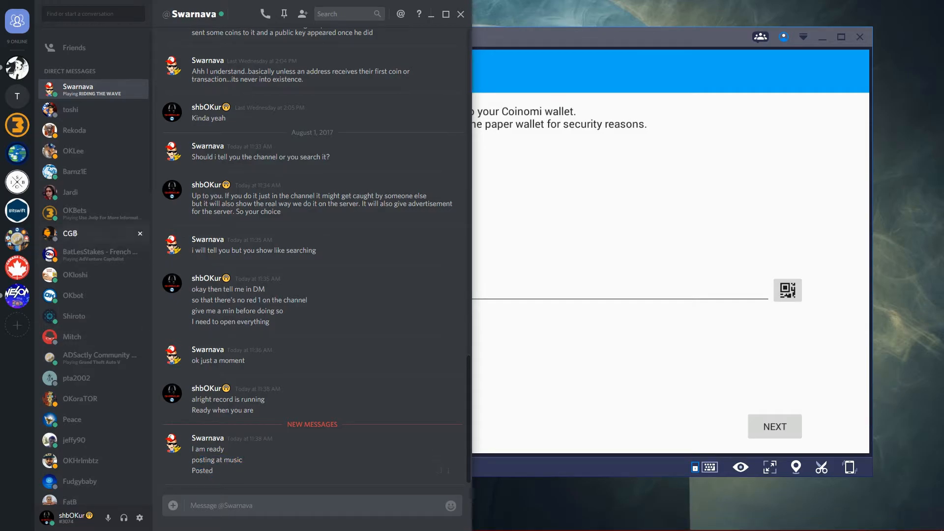
click(16, 269)
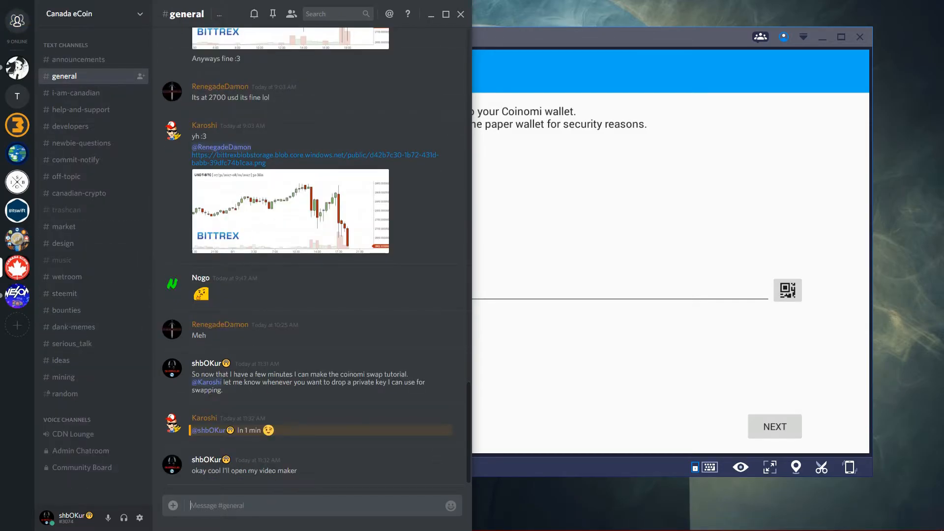
click(77, 93)
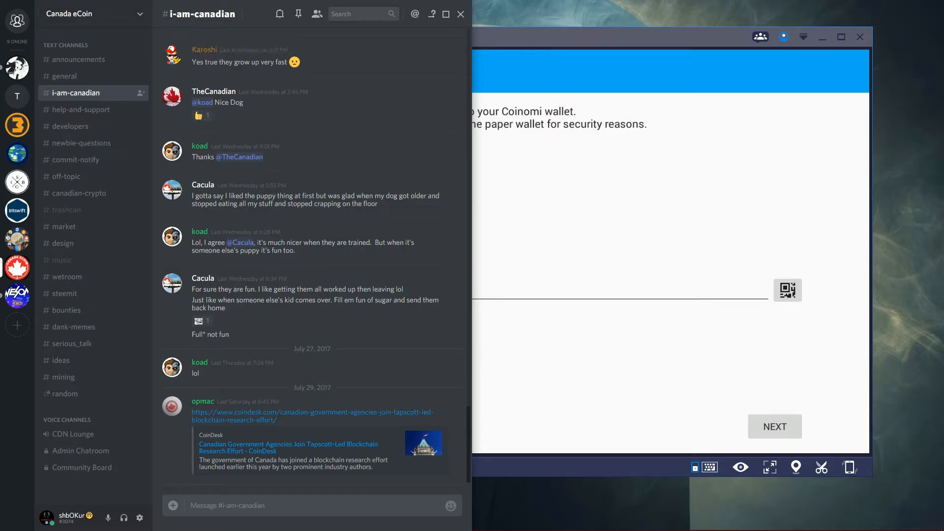
text(@swa)
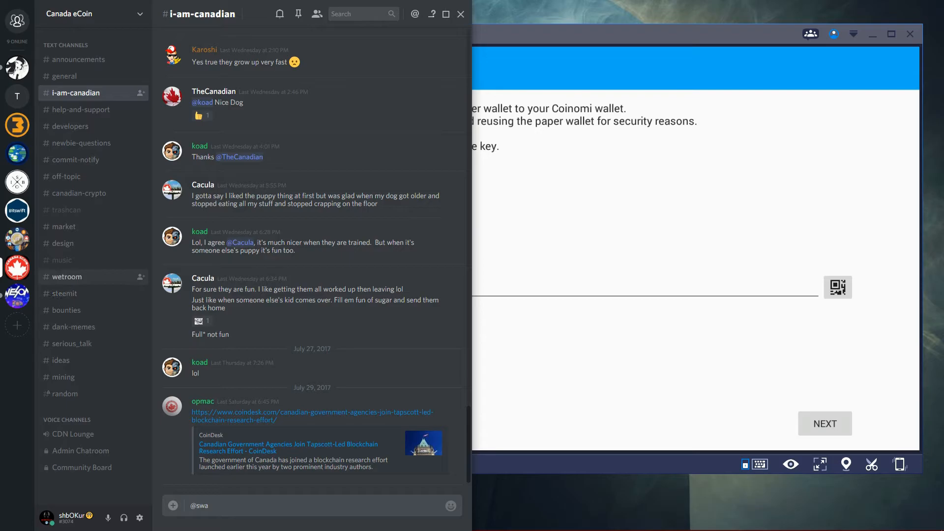
Step: Go to the music channel and select Karoshi's posted private key string
click(61, 260)
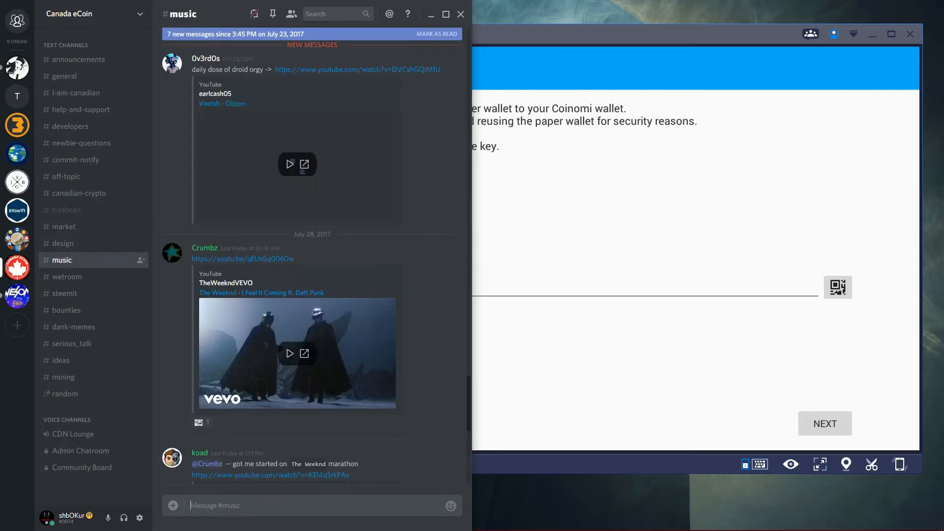
scroll(down, 3)
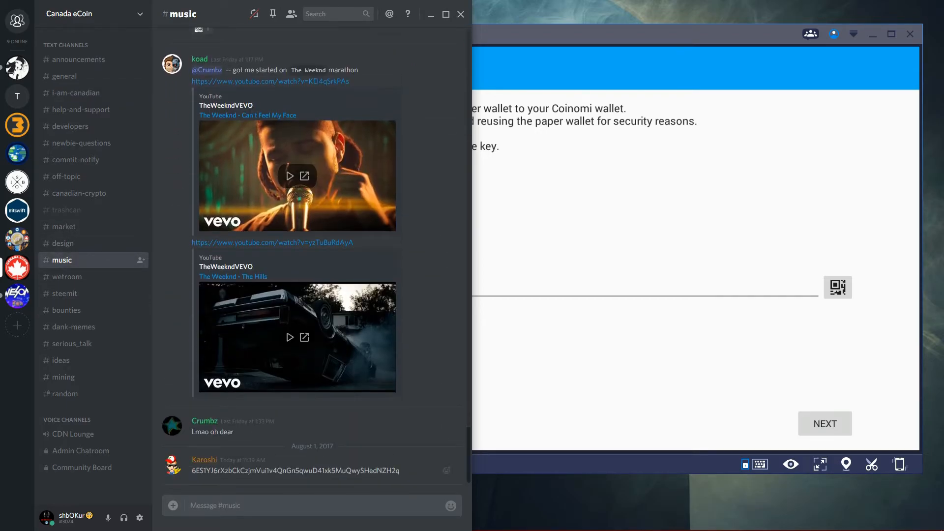
triple_click(295, 470)
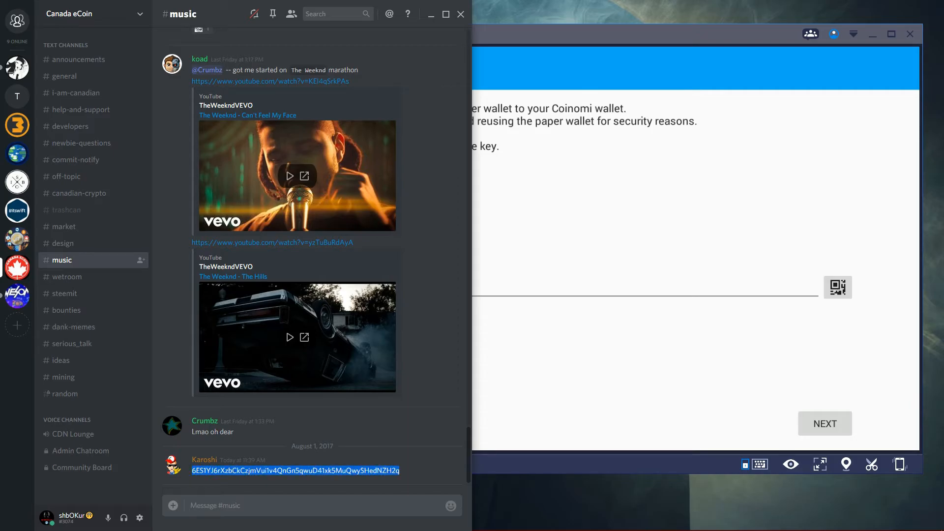
Step: Copy the key, paste it as the sweep's private key and reach the 5.00 CDN / 0.0010 CDN fee summary
right_click(295, 470)
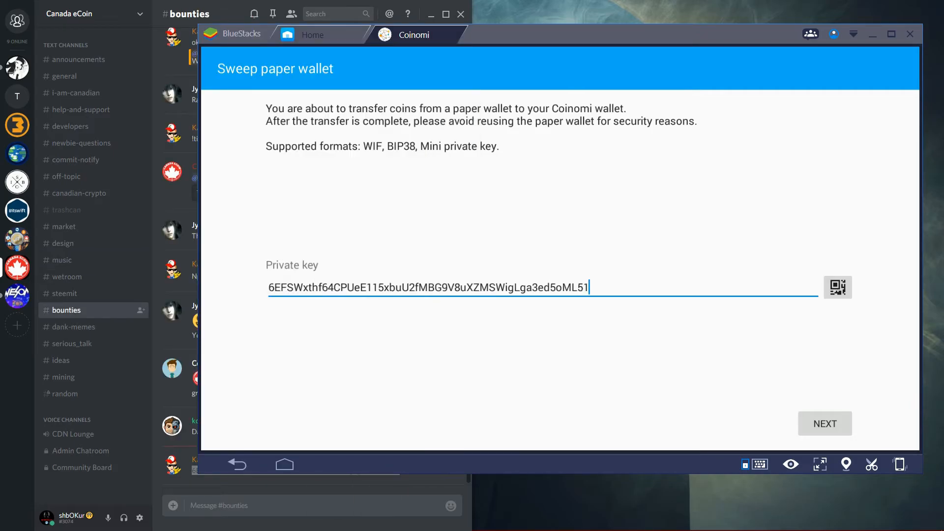
click(824, 423)
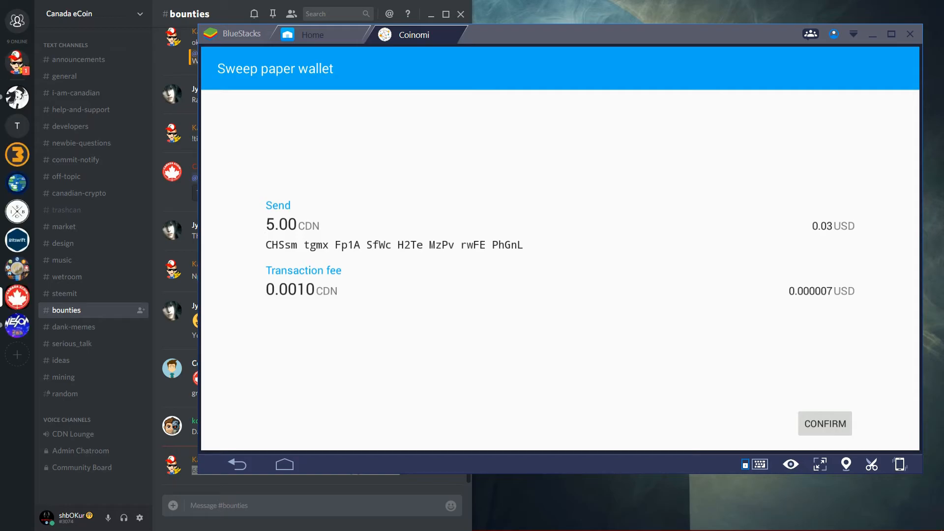
Step: Confirm the sweep so the wallet shows a 5.00 CDN balance from a +5.00 received transaction
click(824, 423)
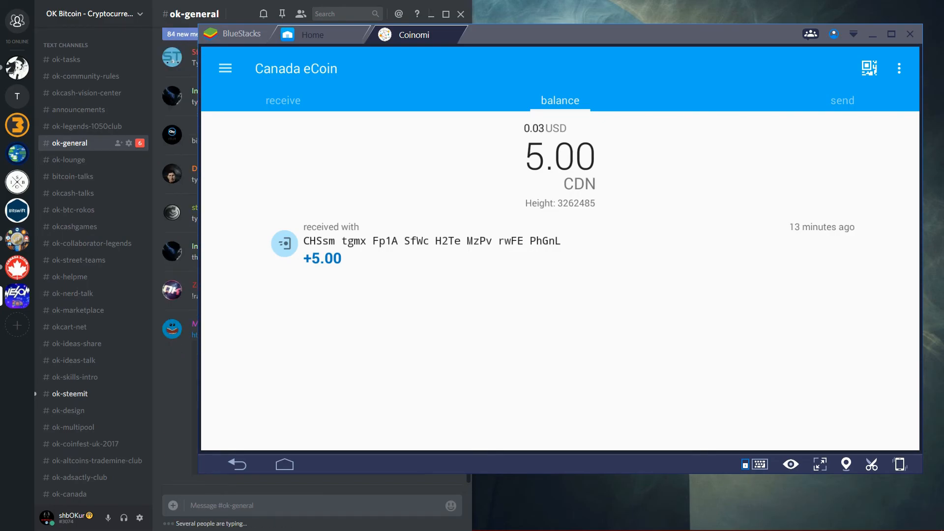
scroll(down, 3)
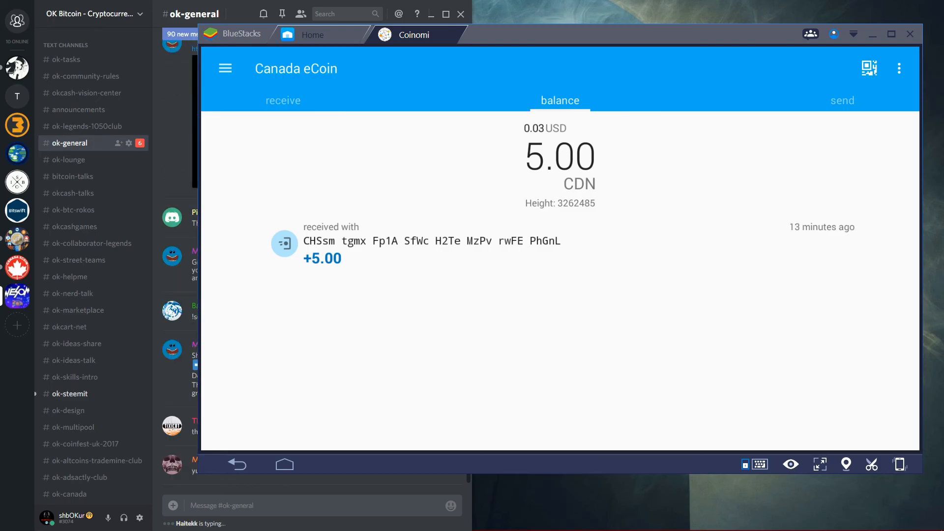